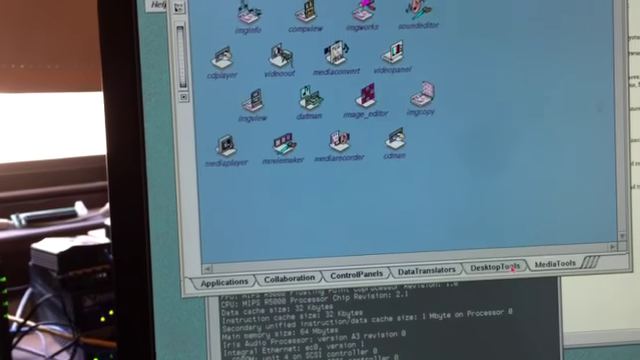
- Browse the Icon Catalog categories WhatsNew, WebTools, SupportTools and Printing in turn
click(494, 276)
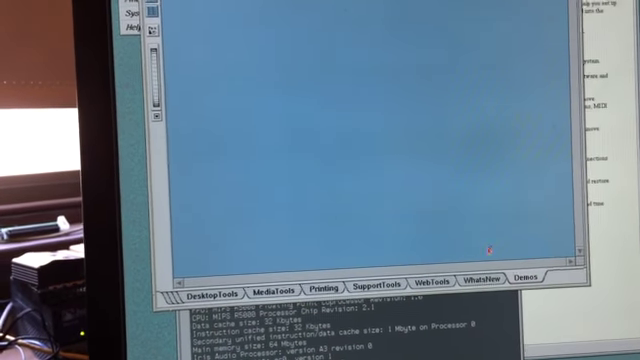
click(440, 278)
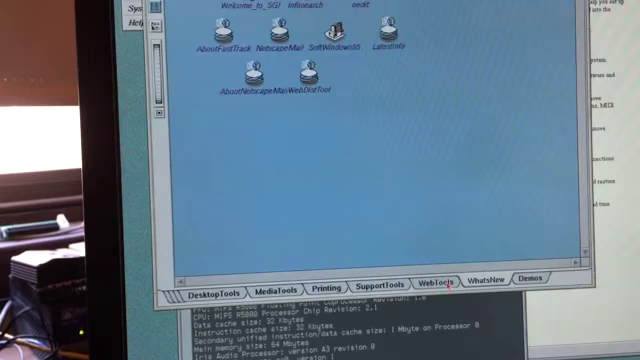
click(436, 282)
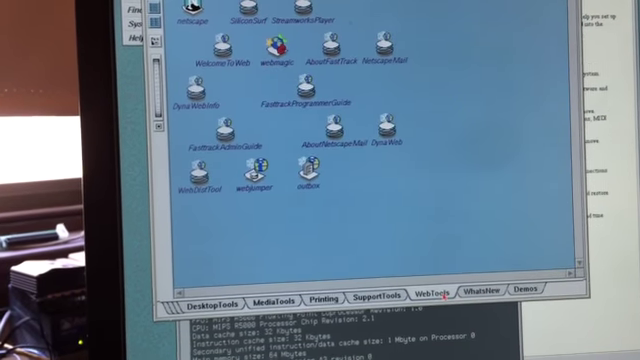
click(388, 294)
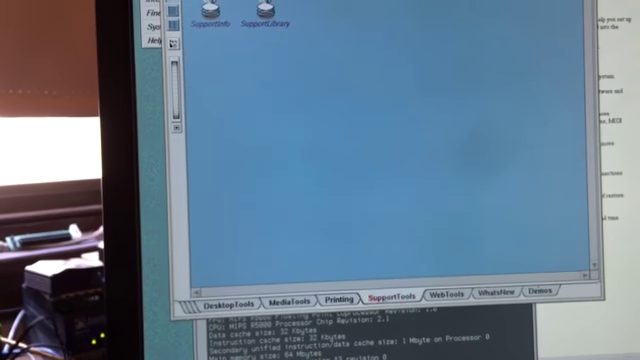
click(340, 296)
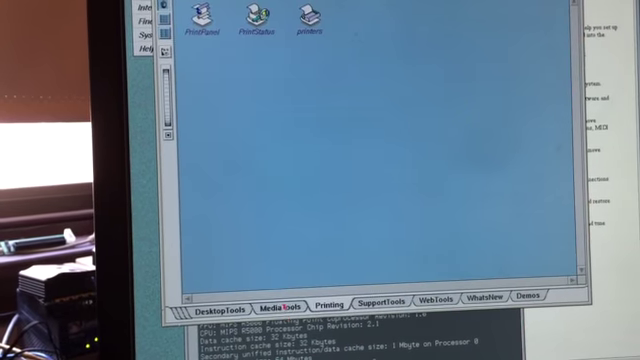
click(286, 296)
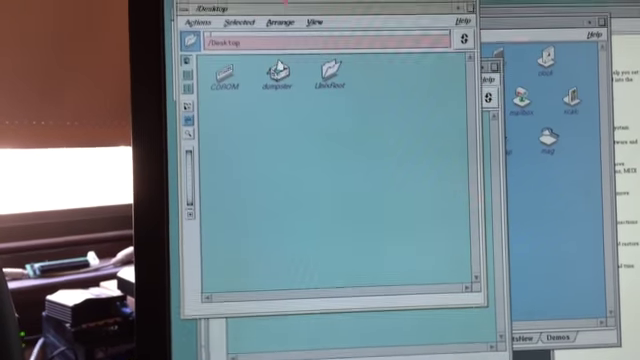
- Drop down the Desktop directory window's leftmost menu to show its commands
click(192, 18)
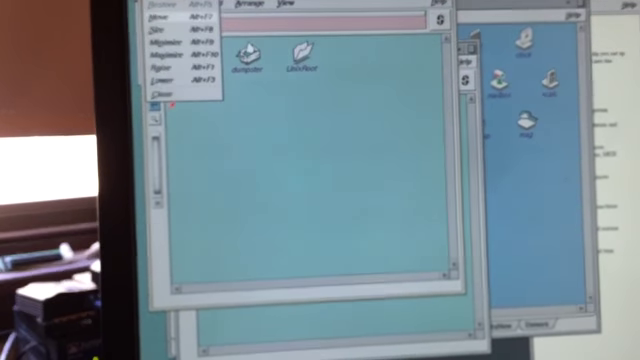